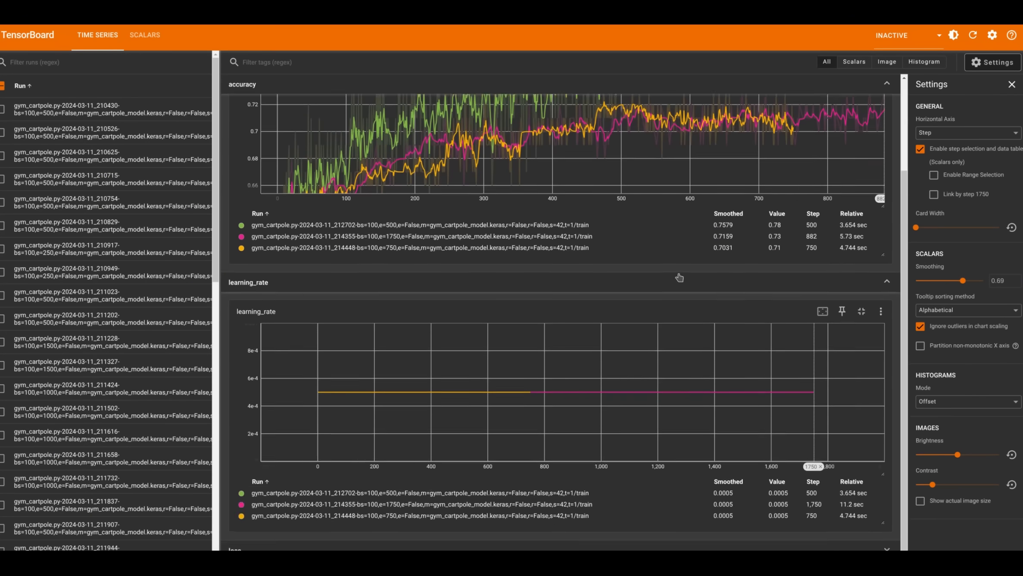
# Filter for 'accuracy', then switch the servers power chart from the last hour to 6 hours
pyautogui.write('accuracy')
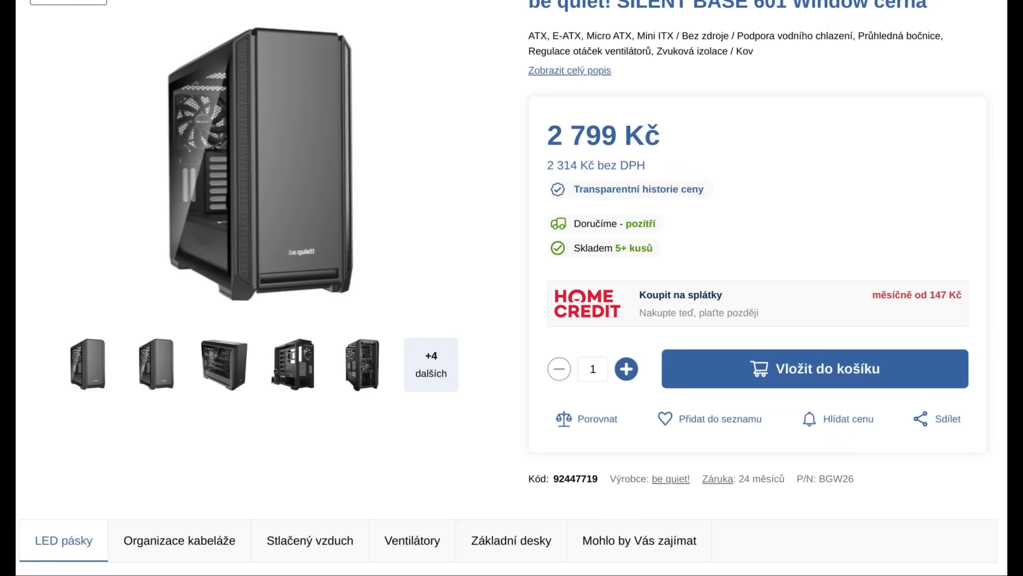
pyautogui.scroll(-3)
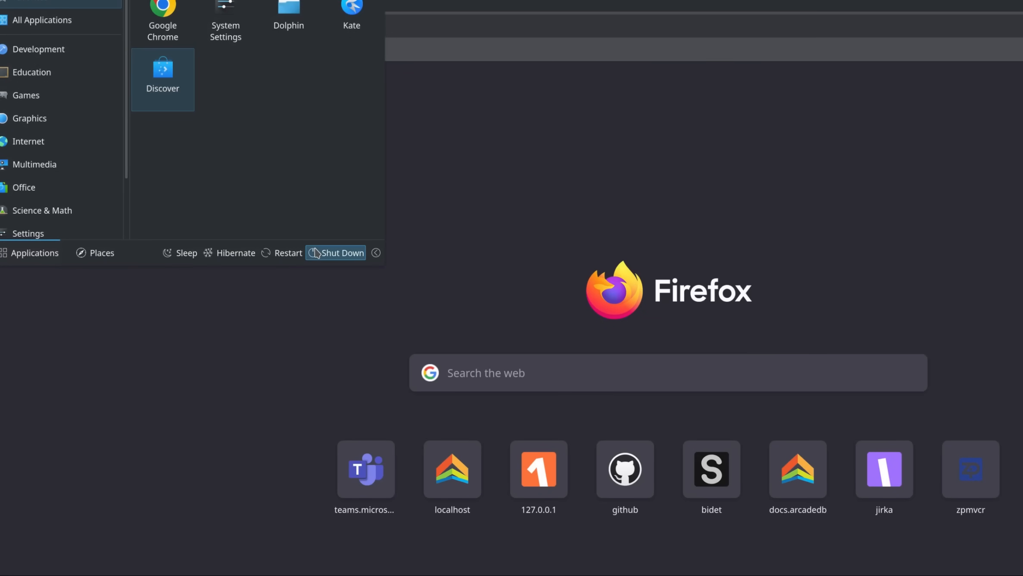
pyautogui.click(335, 253)
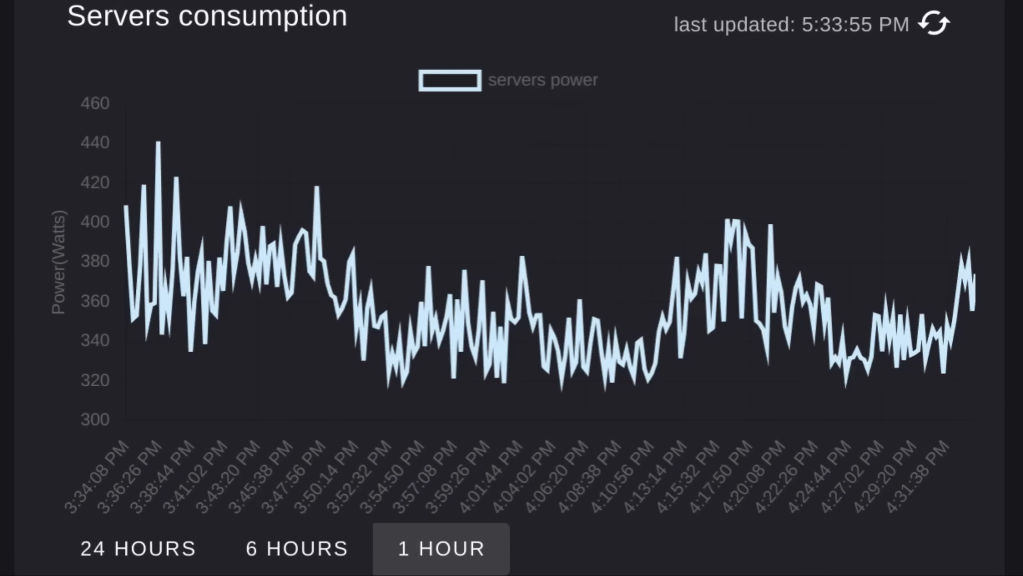
pyautogui.click(295, 548)
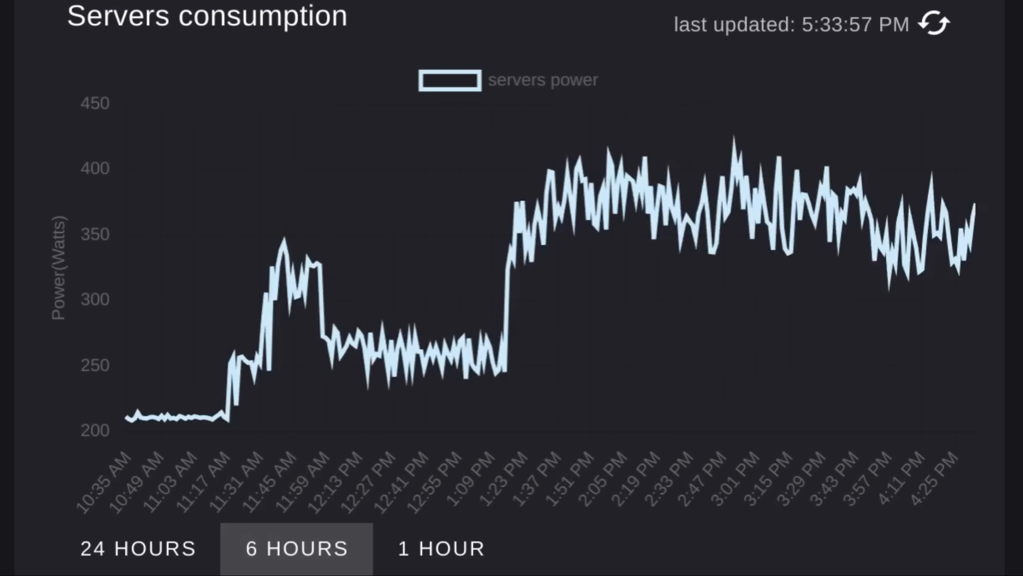